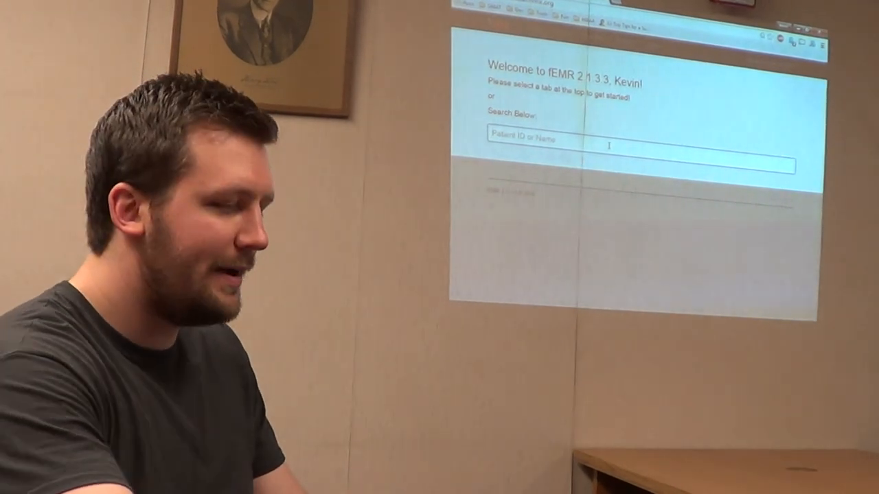
pyautogui.write('d')
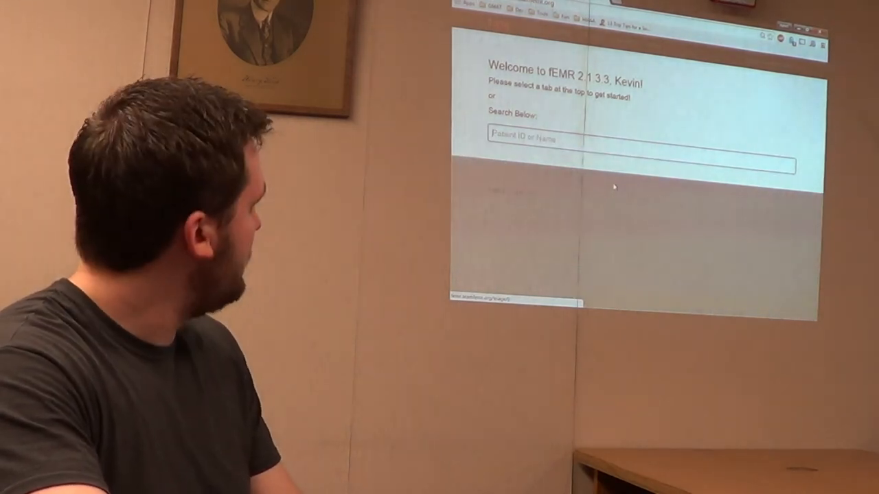
pyautogui.write('o')
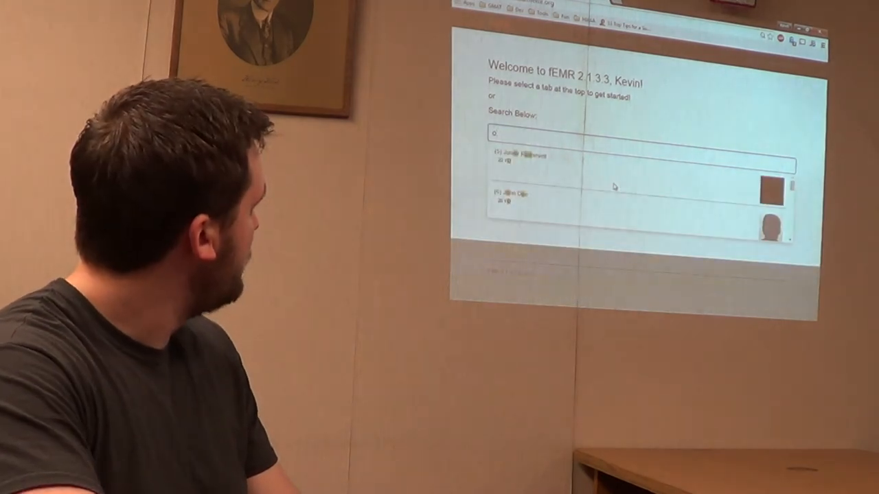